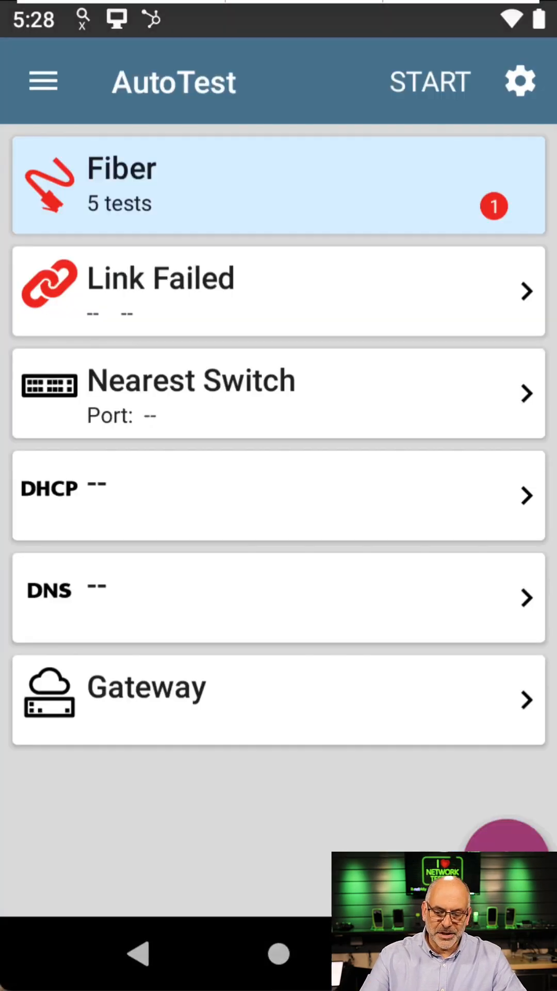
Rerun the fiber AutoTest, producing 1G SFP link, VLAN, switch, DHCP, DNS and gateway results.
{"action": "left_click", "coordinate": [429, 82]}
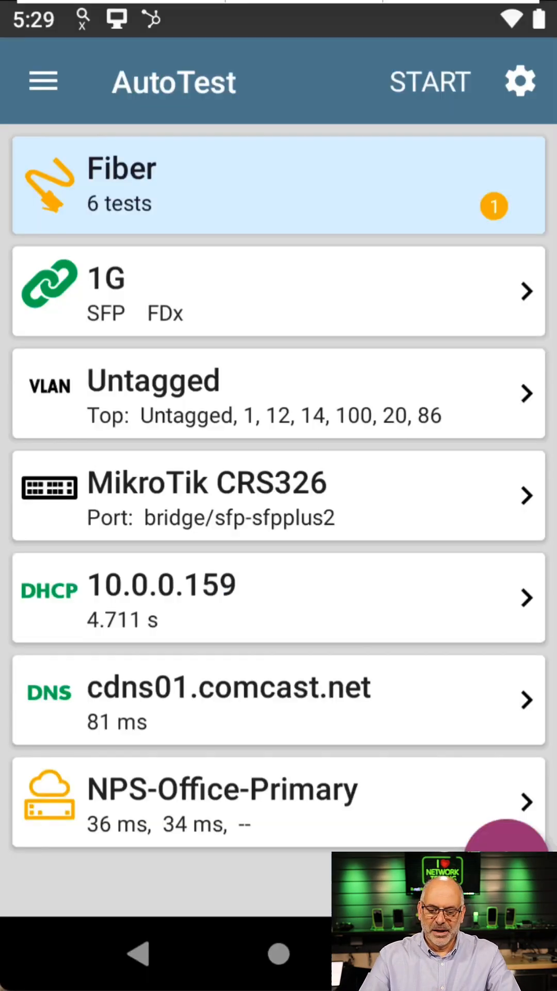
Rerun AutoTest with the bad SFP until the Link card shows Link Failed.
{"action": "left_click", "coordinate": [428, 82]}
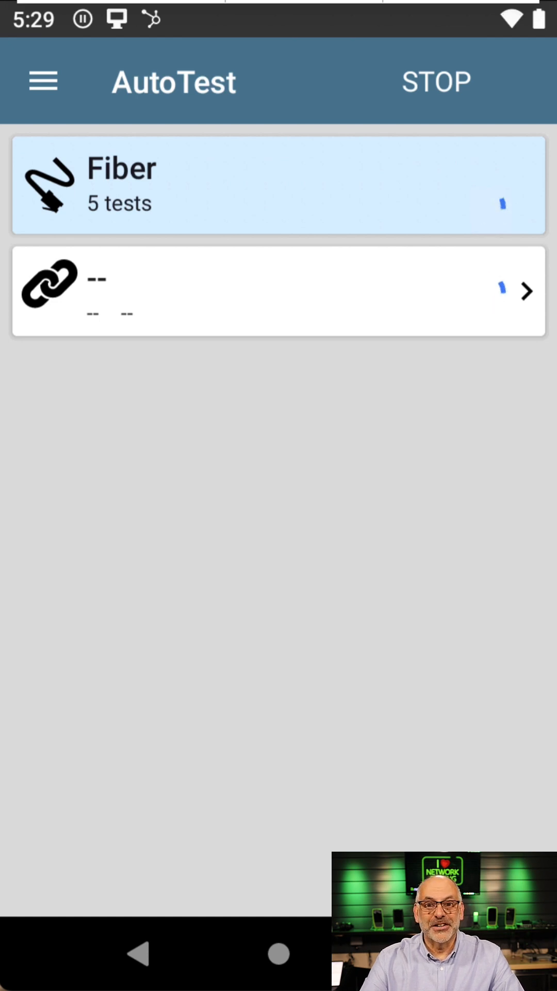
{"action": "left_click", "coordinate": [435, 79]}
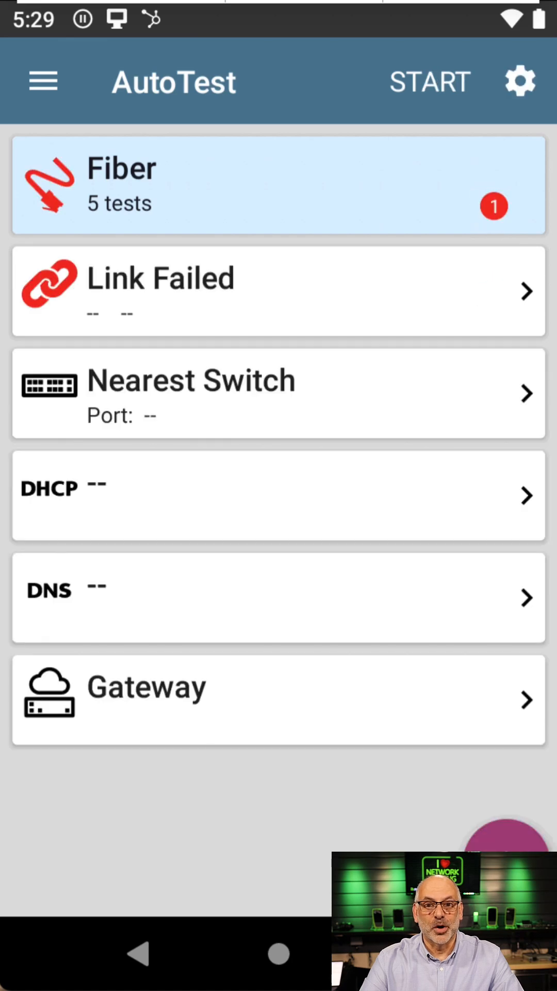